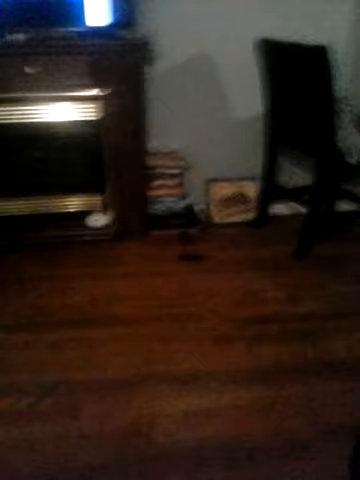
mouse_move(180, 240)
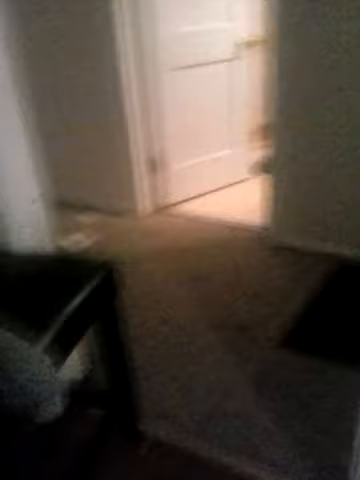